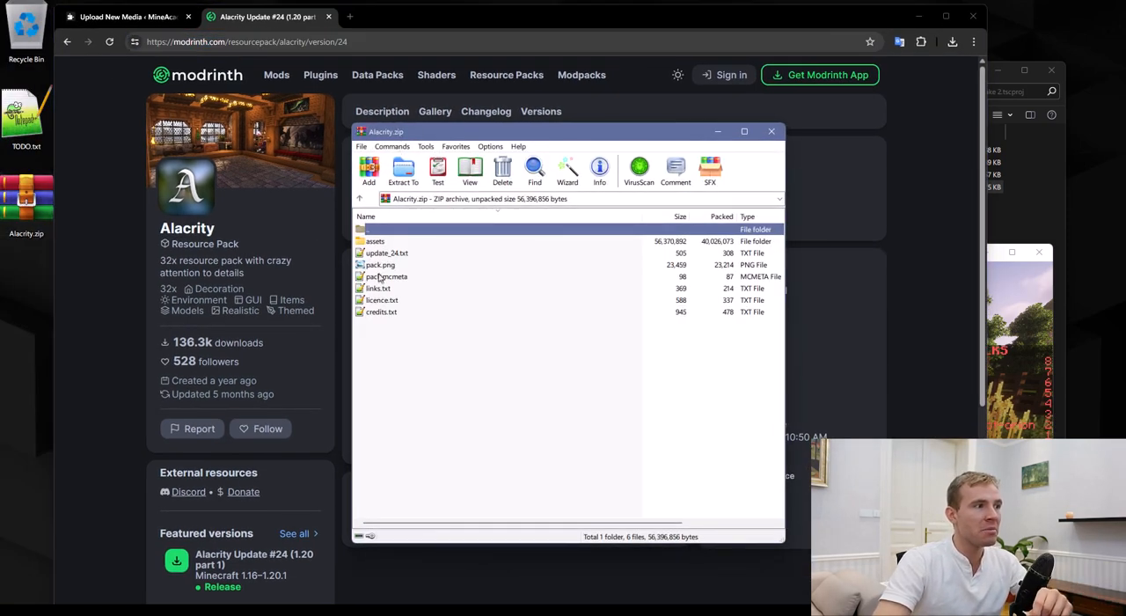
# Verify the archive's assets folder, then copy the Alacrity.zip upload's direct URL.
pyautogui.click(376, 241)
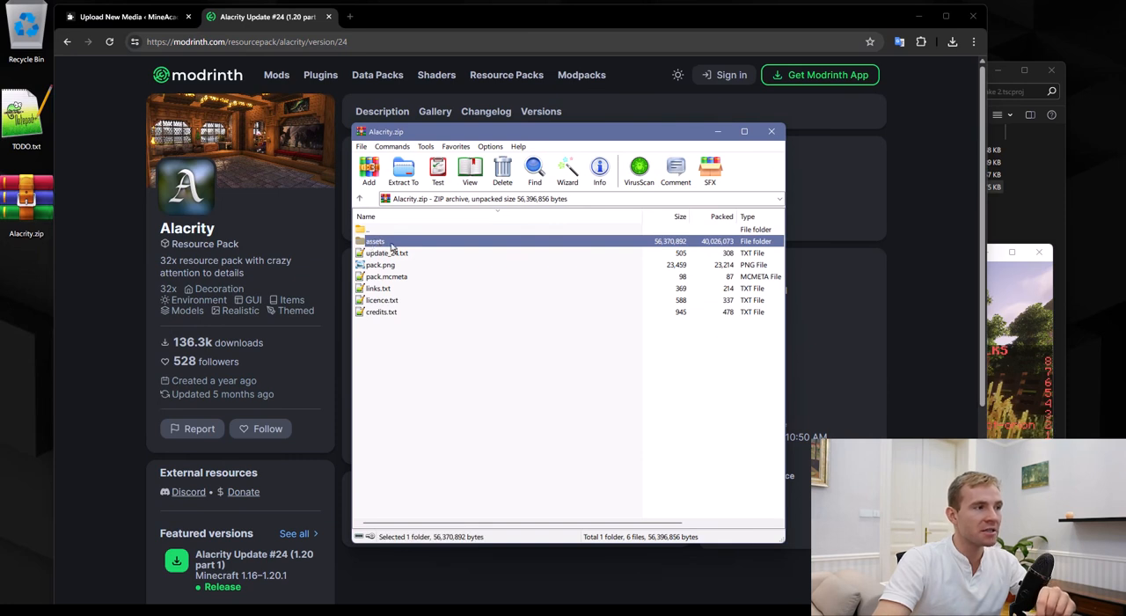
pyautogui.click(388, 277)
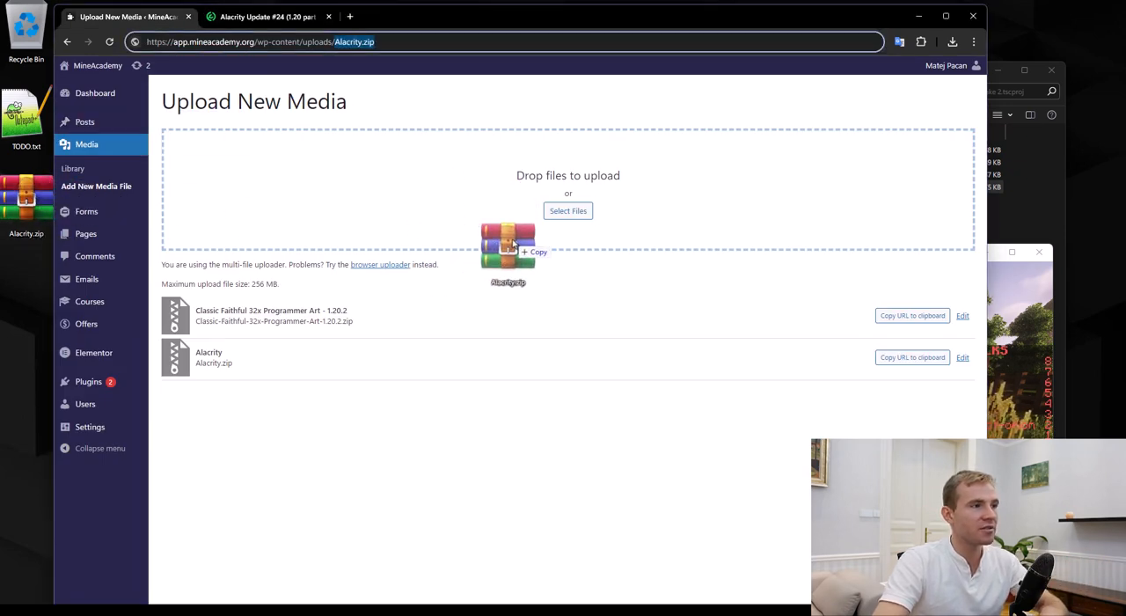
pyautogui.click(881, 357)
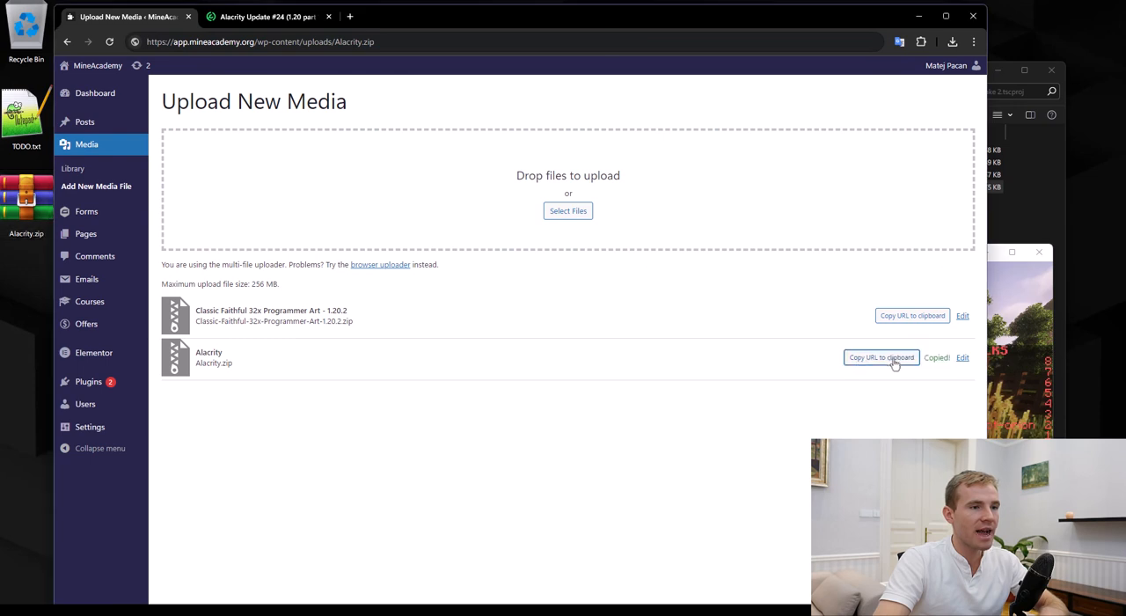
pyautogui.click(259, 41)
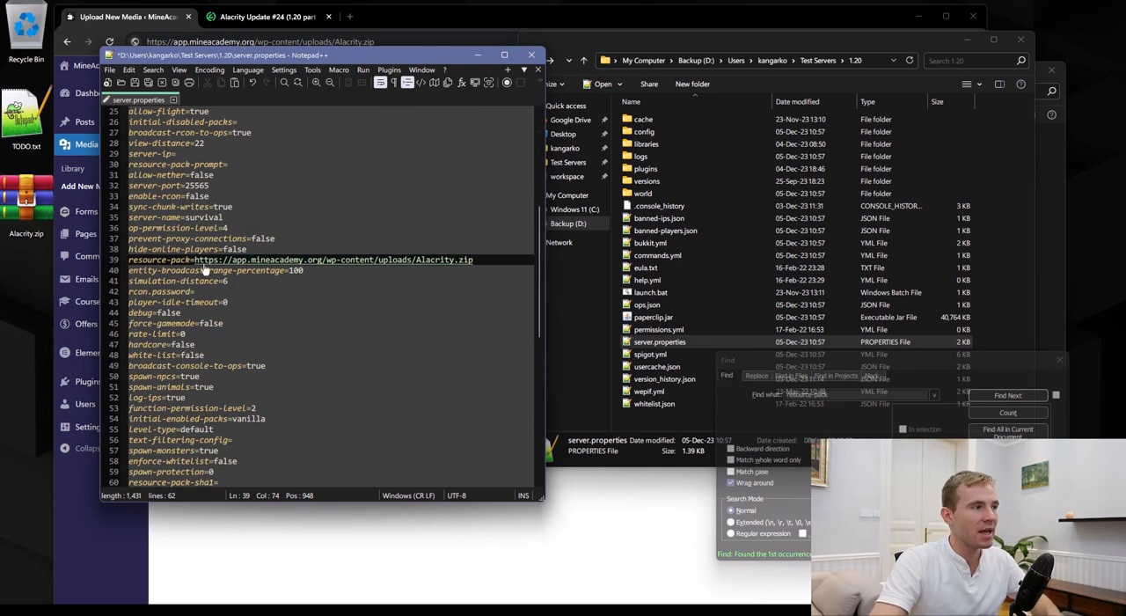
# Count the 'resource-pack' matches in server.properties and jump to the next one.
pyautogui.click(1007, 413)
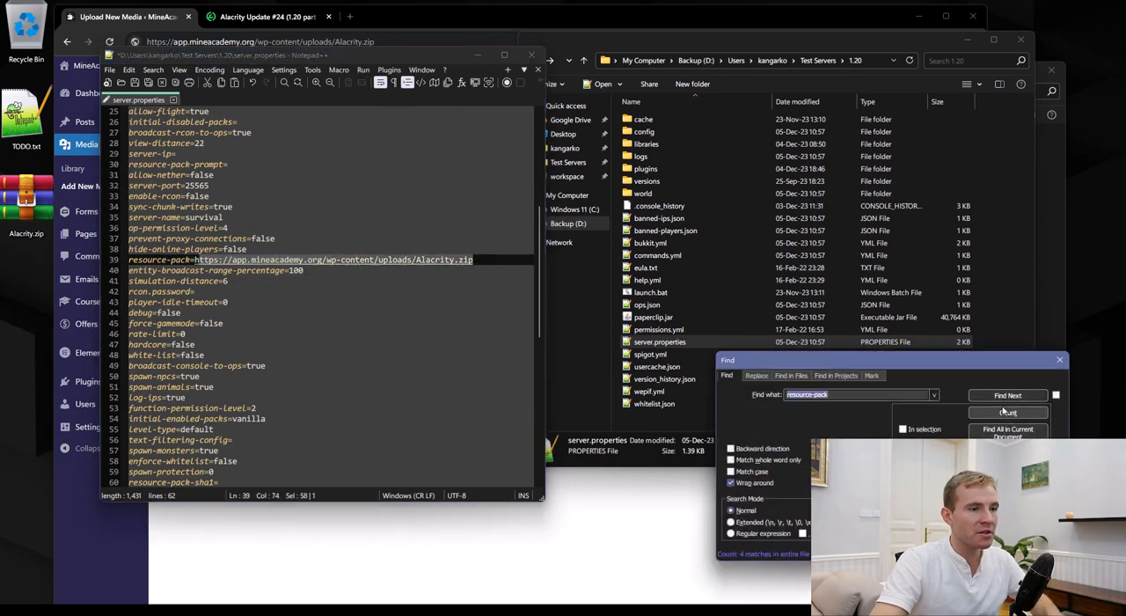
pyautogui.click(1007, 395)
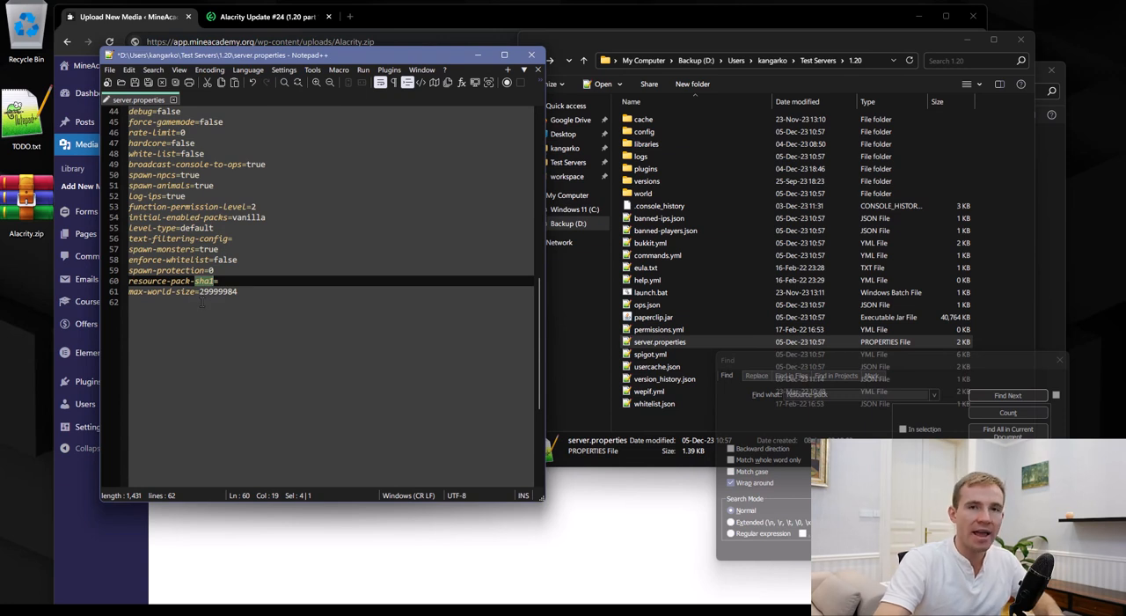